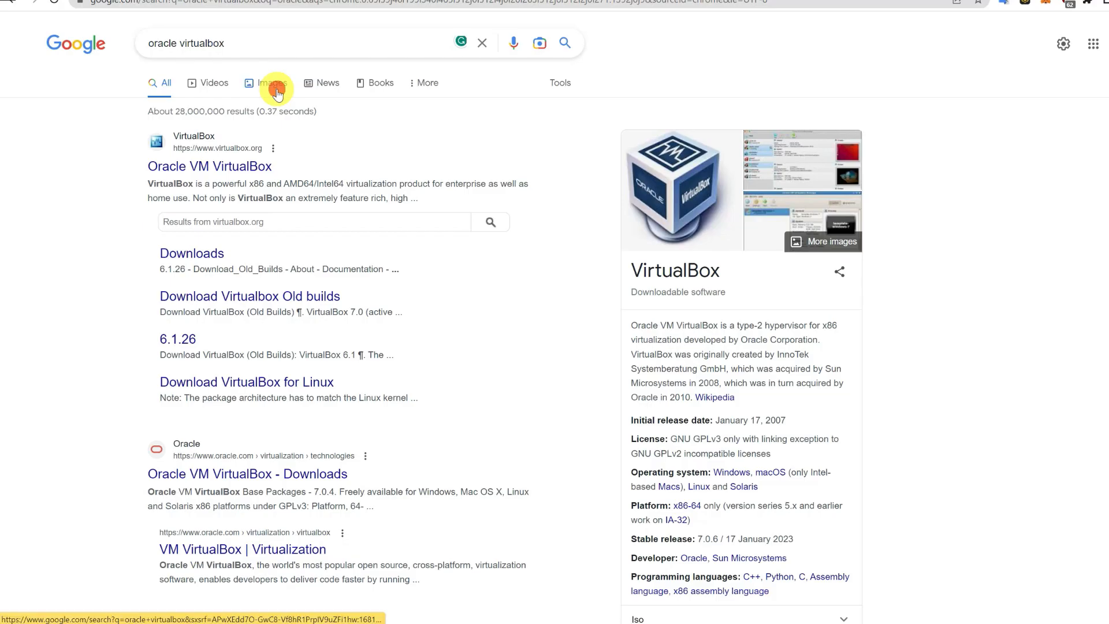
- View Google image results for 'oracle virtualbox' and select a VirtualBox image
left_click(264, 83)
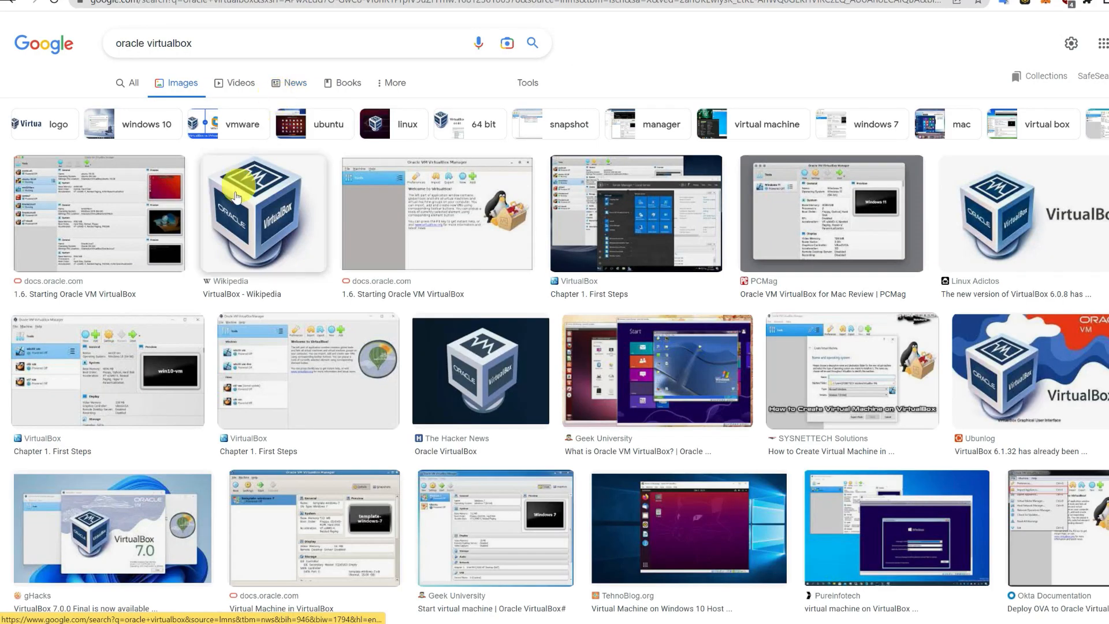
left_click(262, 212)
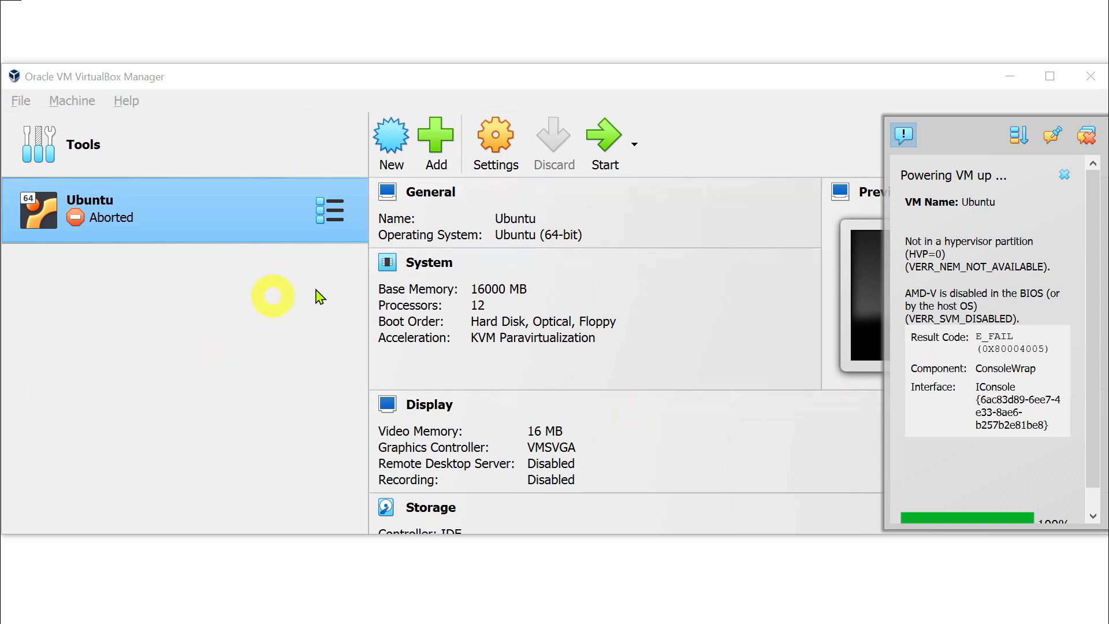
mouse_move(1020, 201)
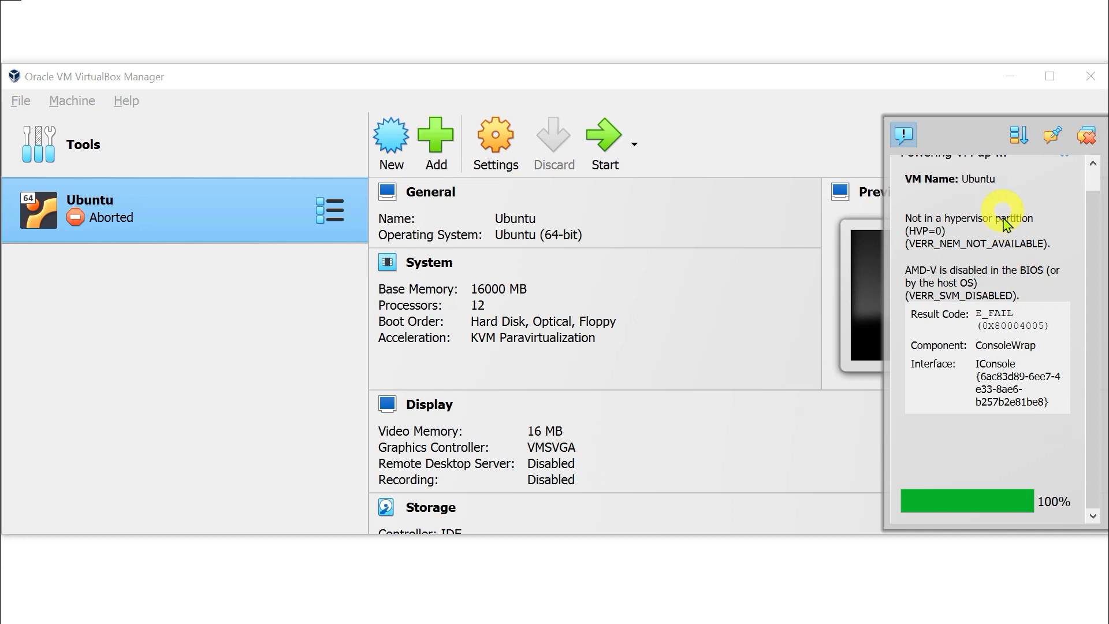
mouse_move(1008, 252)
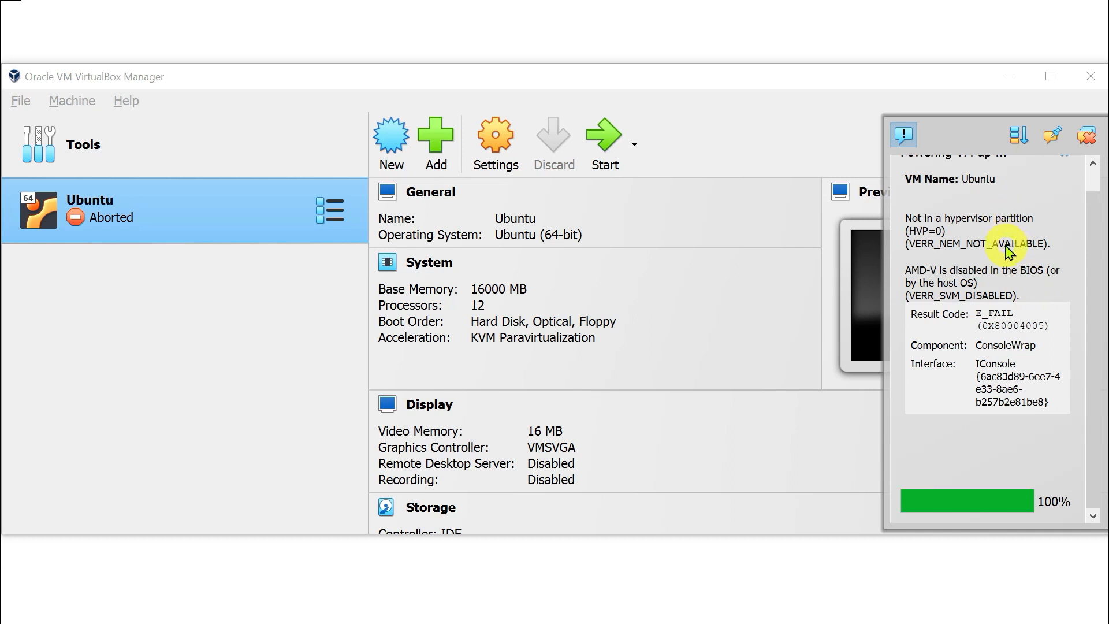
mouse_move(1010, 312)
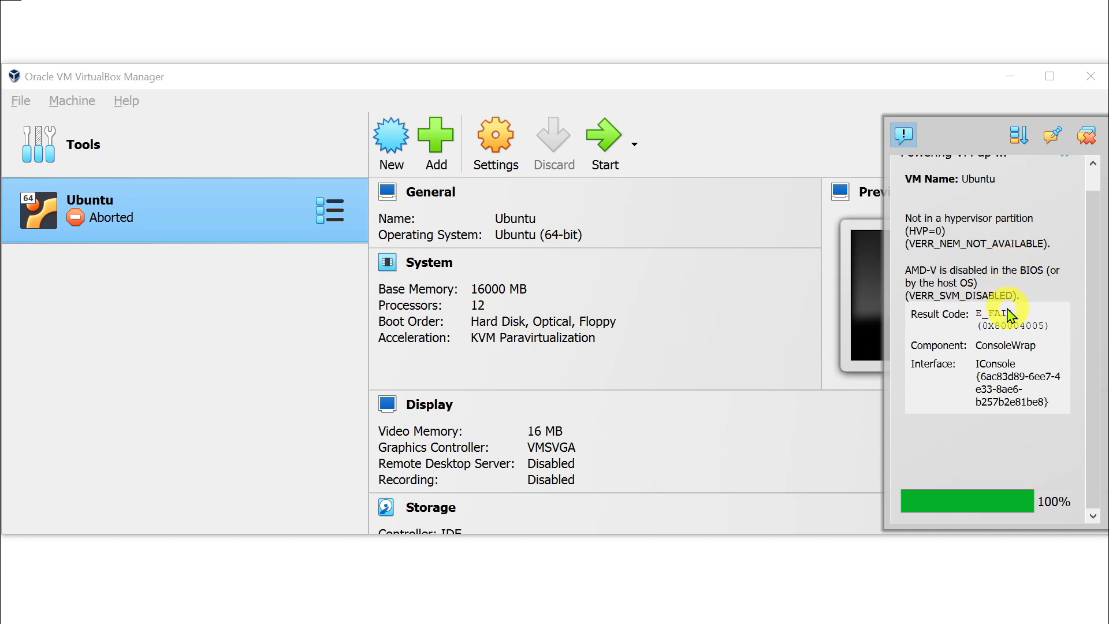